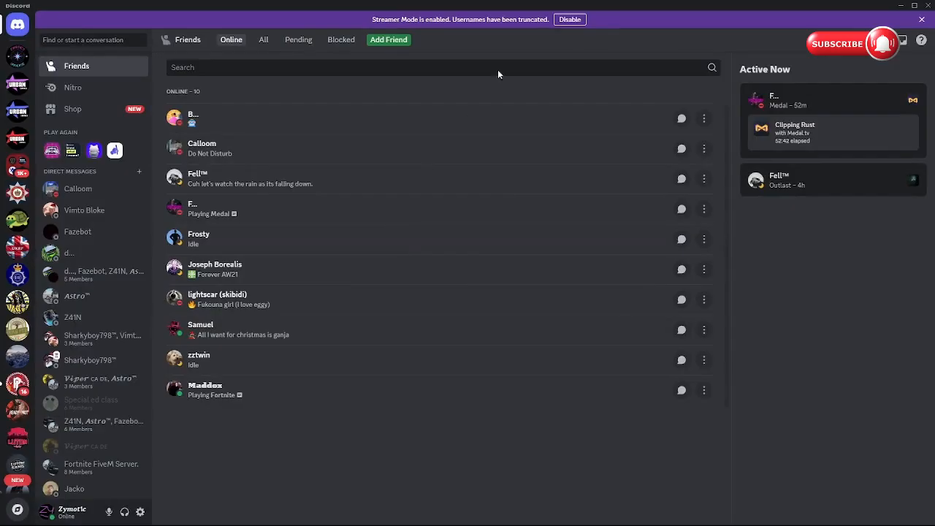
- Disable Streamer Mode from Discord's top banner to reveal friends' full usernames
click(569, 19)
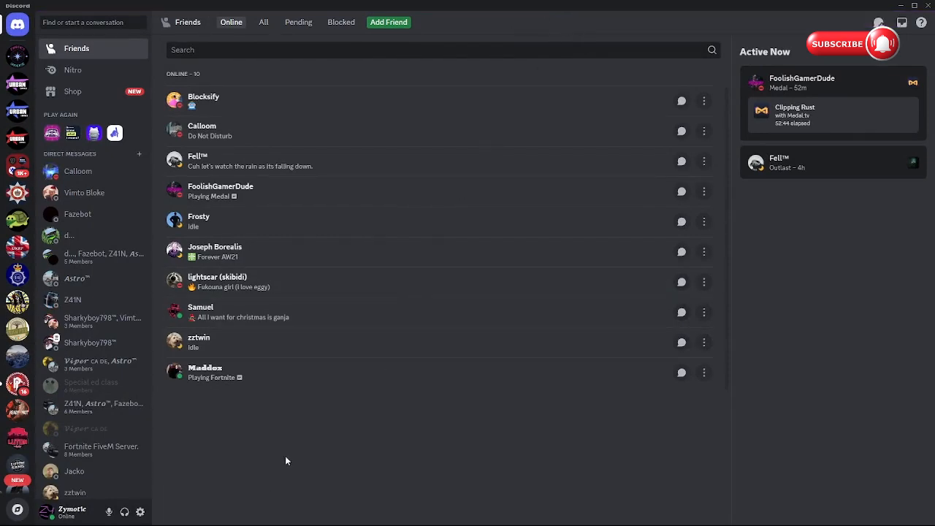
mouse_move(272, 457)
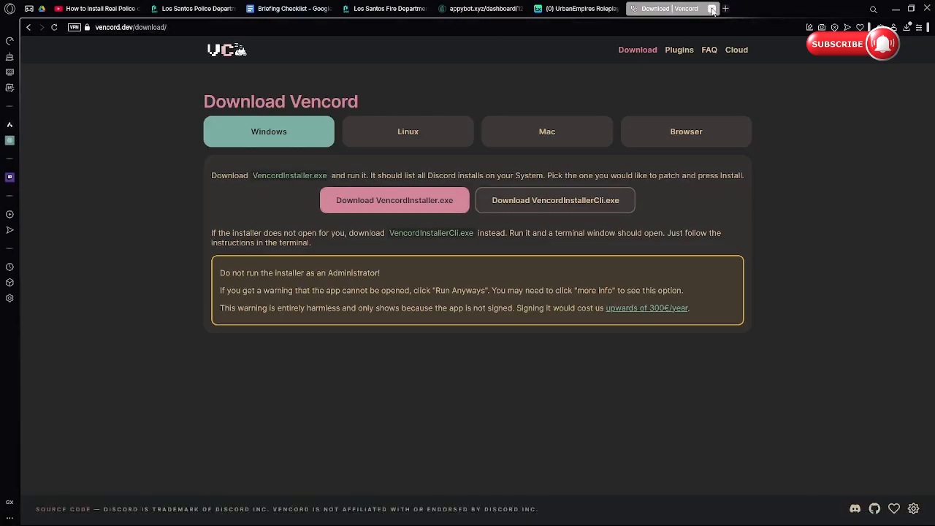
- Search 'vencord' and download the Windows VencordInstaller.exe from vencord.dev's Download page
click(725, 9)
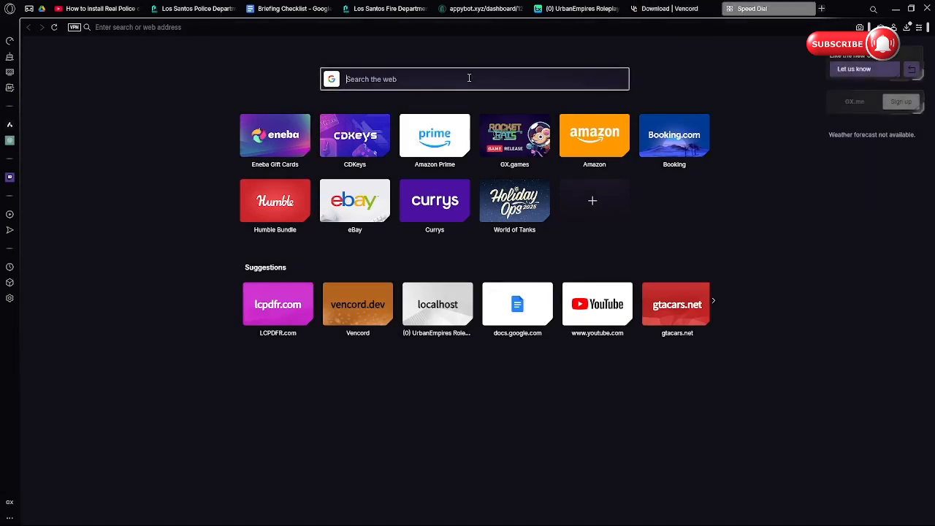
text(vencord)
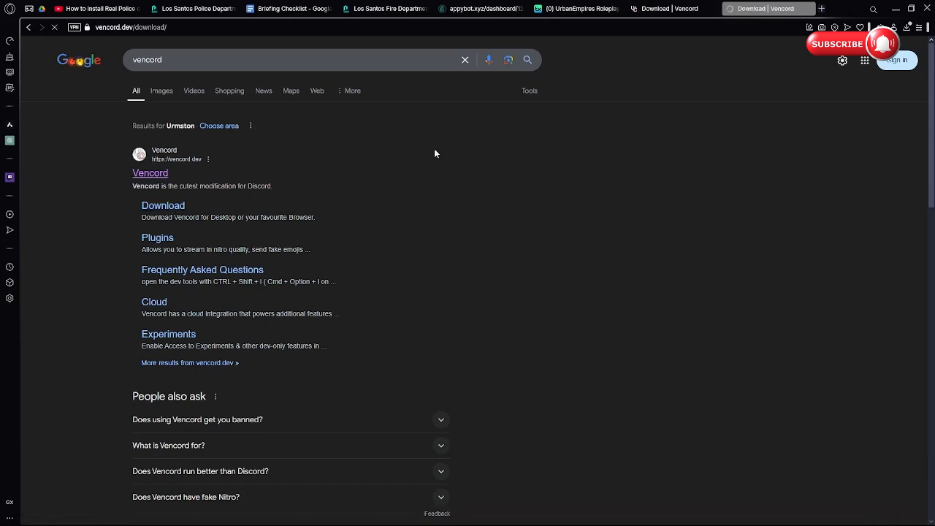
click(150, 172)
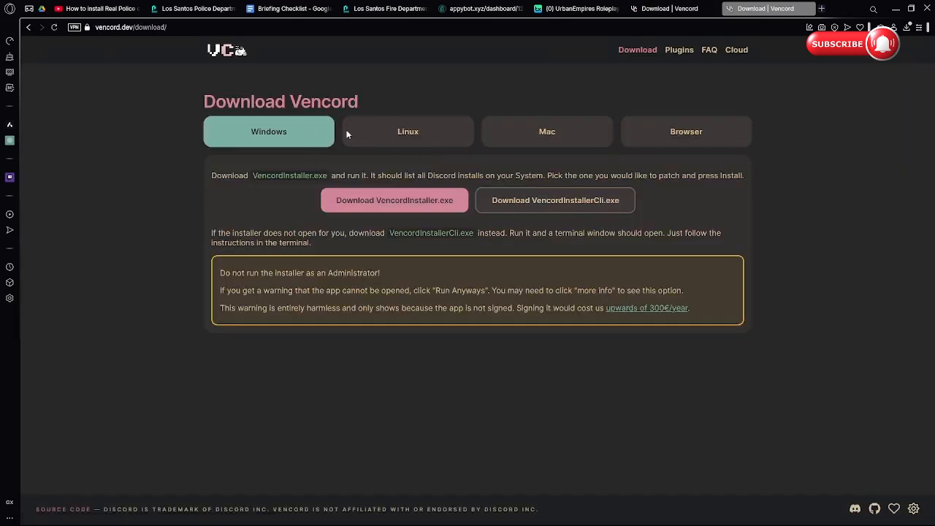
click(408, 132)
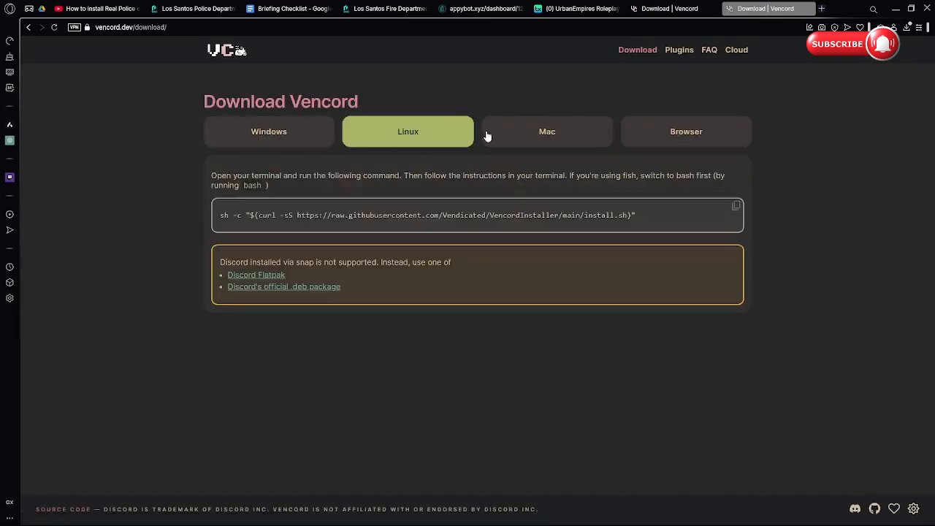
click(269, 132)
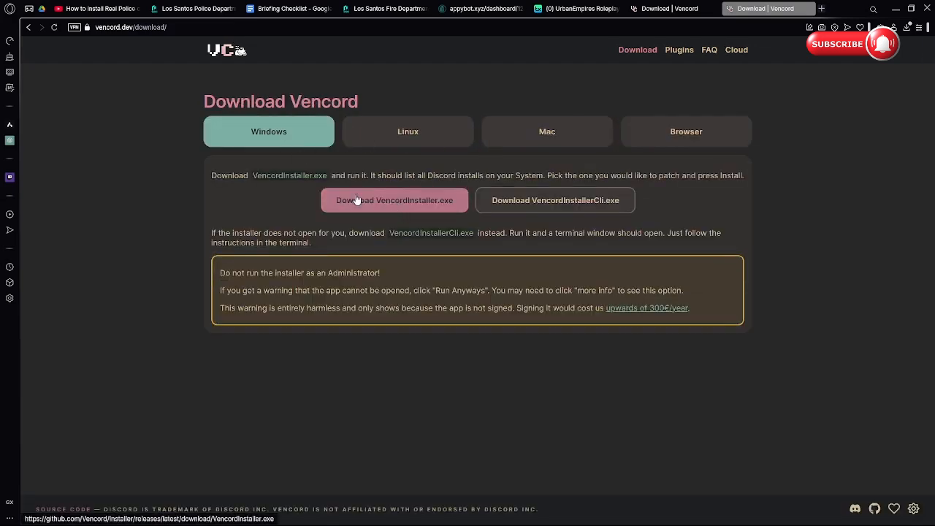
click(395, 200)
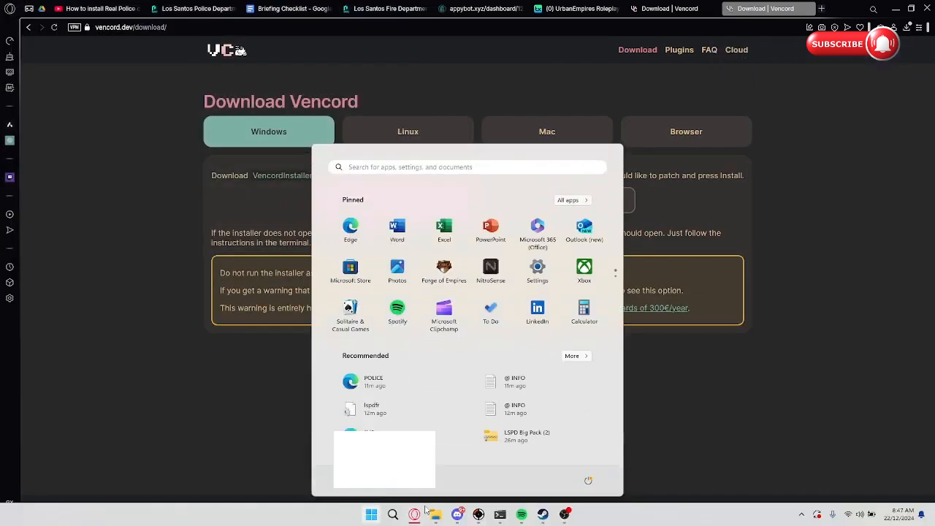
- Launch VencordInstaller from the Downloads folder
click(435, 514)
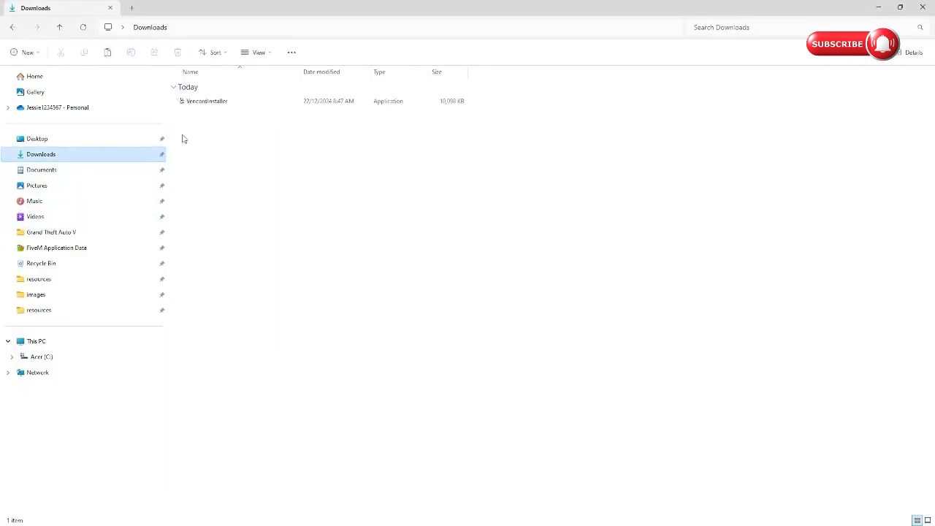
double_click(207, 101)
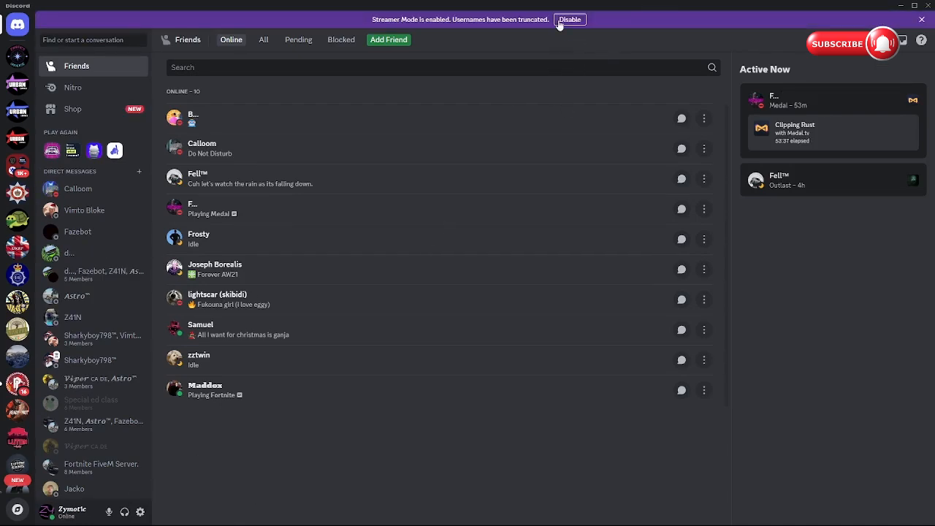
- Disable Streamer Mode, then find 'customrpc' in Vencord Plugins, enable it and open its settings
click(569, 20)
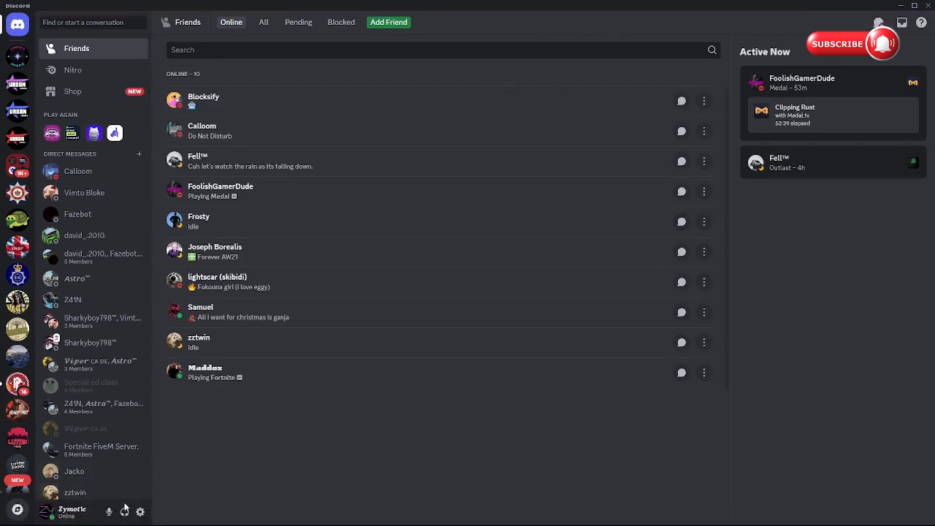
click(140, 512)
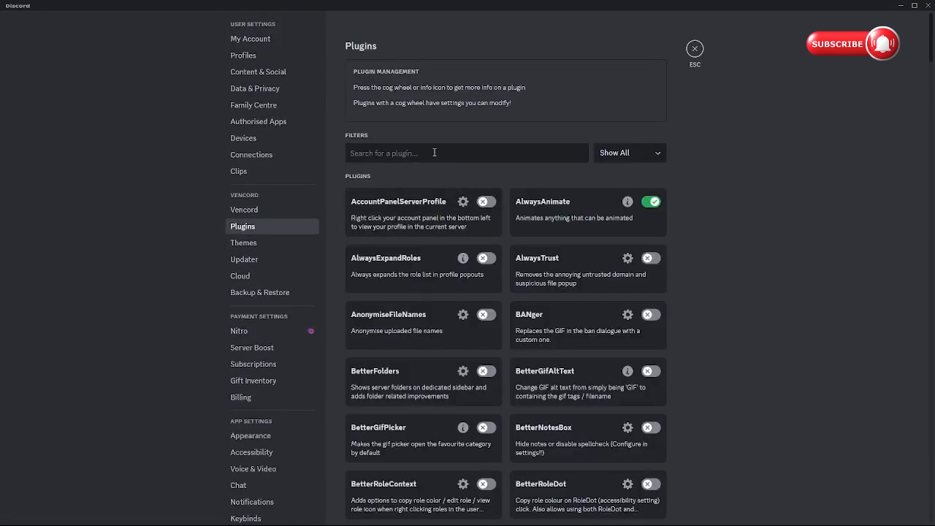
text(customrpc)
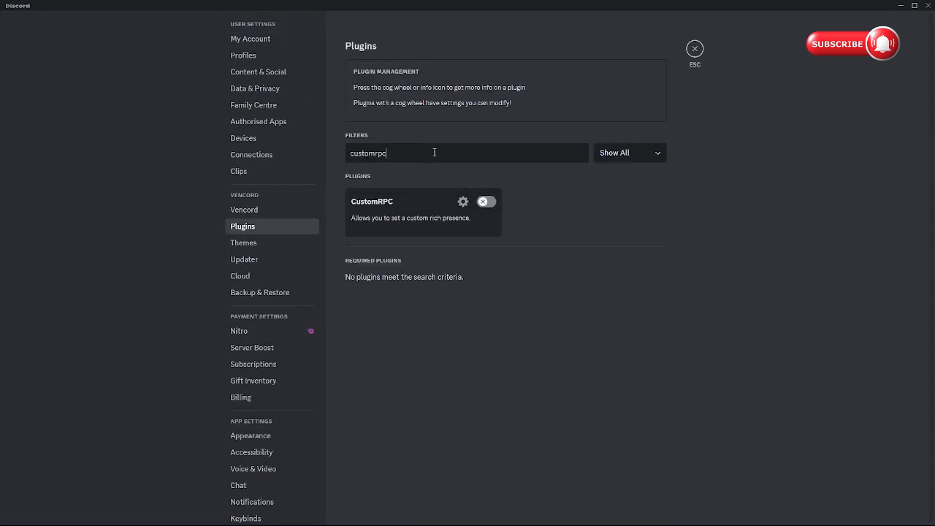
click(485, 200)
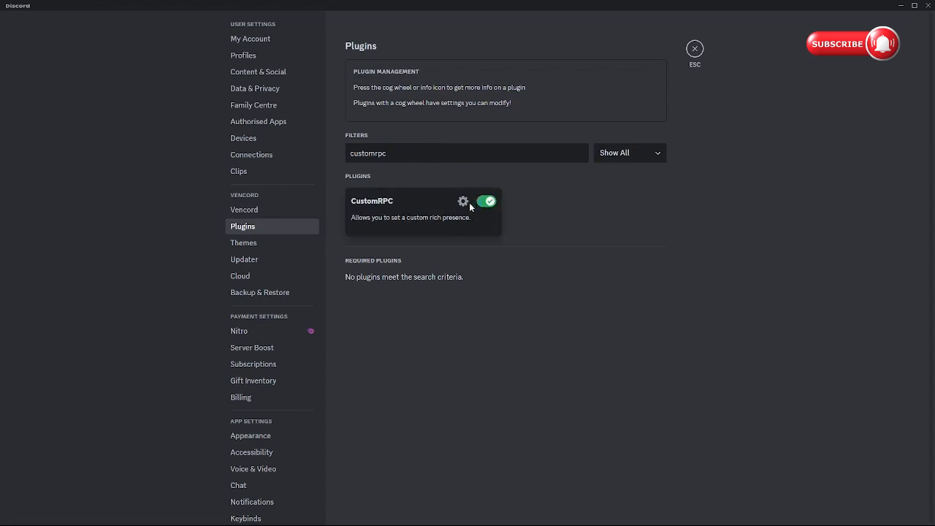
click(464, 201)
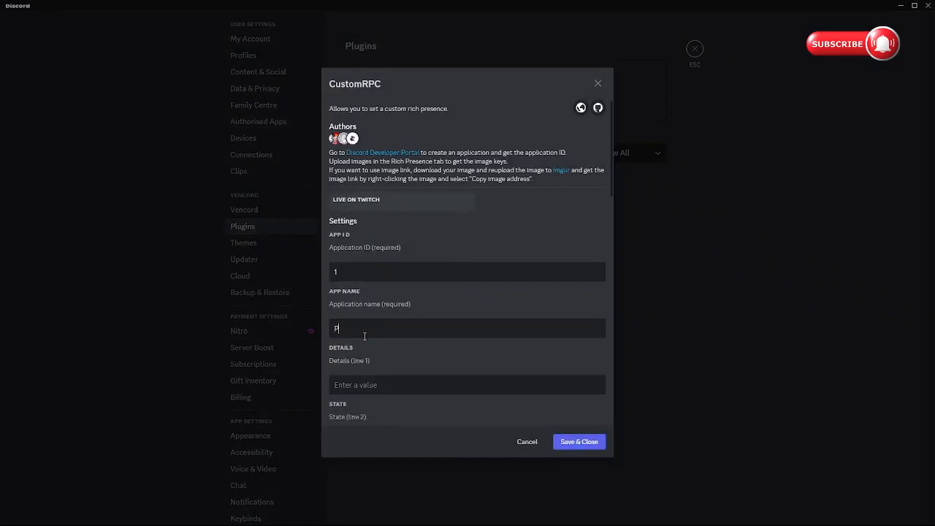
- Set CustomRPC application ID 1, application name 'GTA 6', and scroll through the remaining options
text(laying)
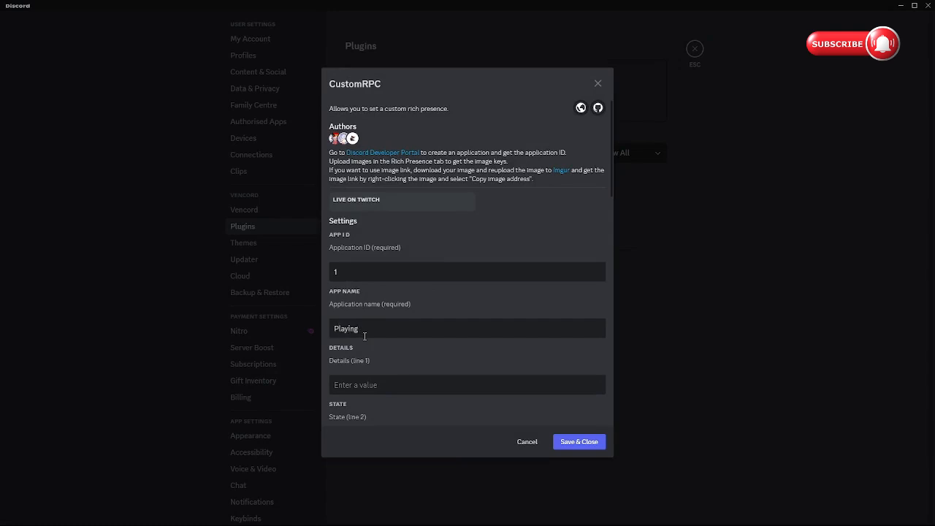
text(GTA 6)
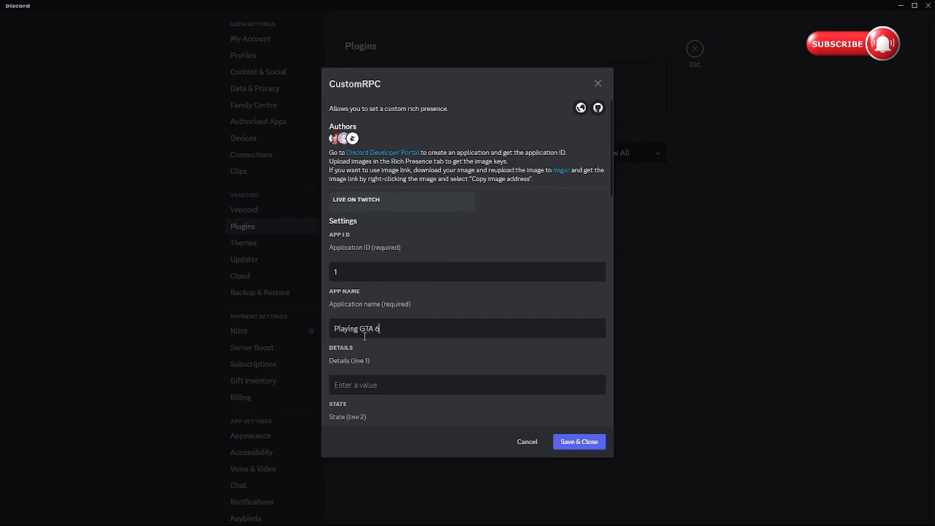
scroll(down, 3)
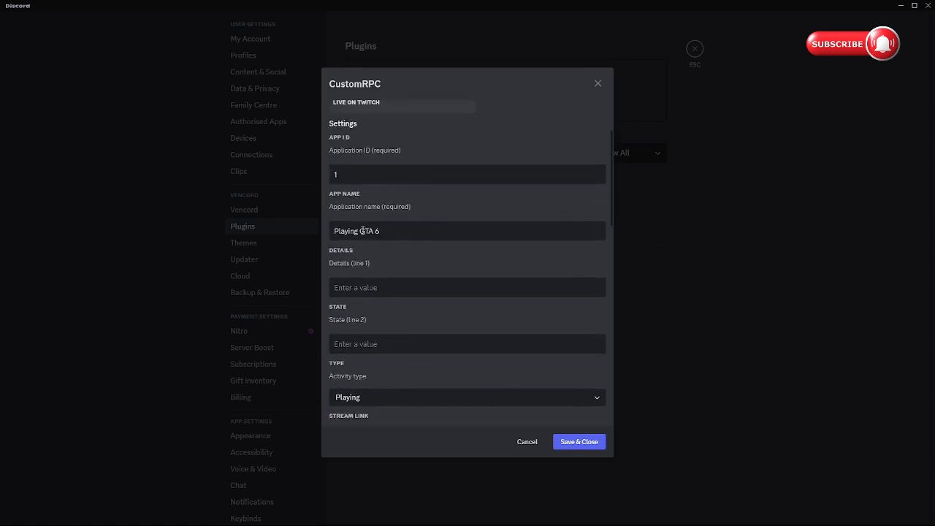
text(GTA 6)
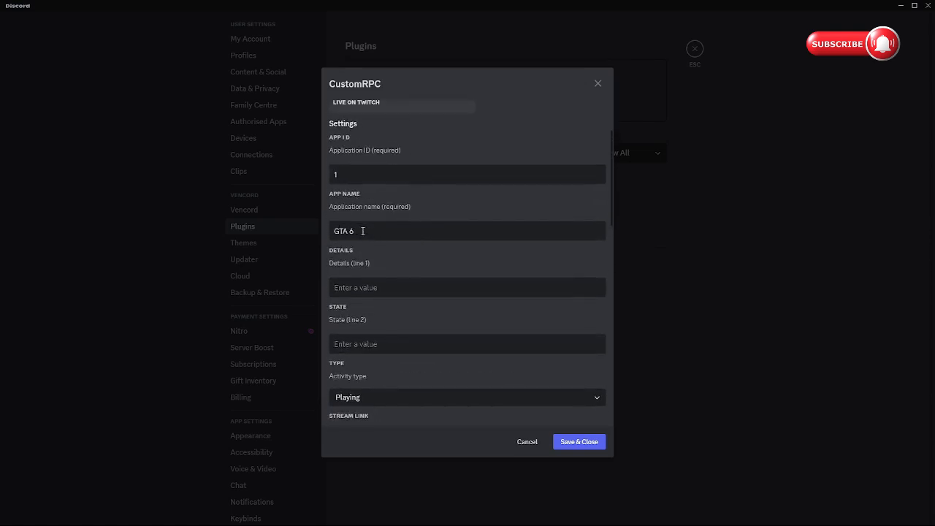
scroll(down, 3)
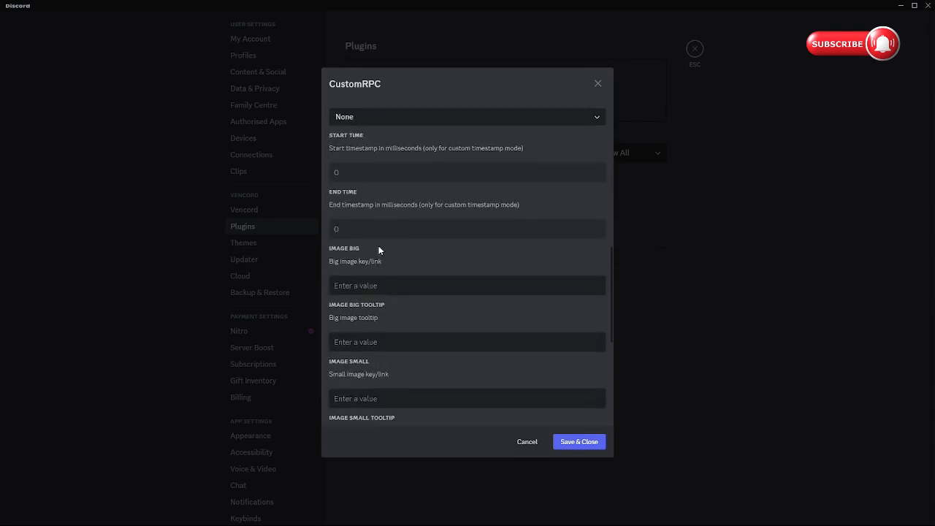
scroll(down, 3)
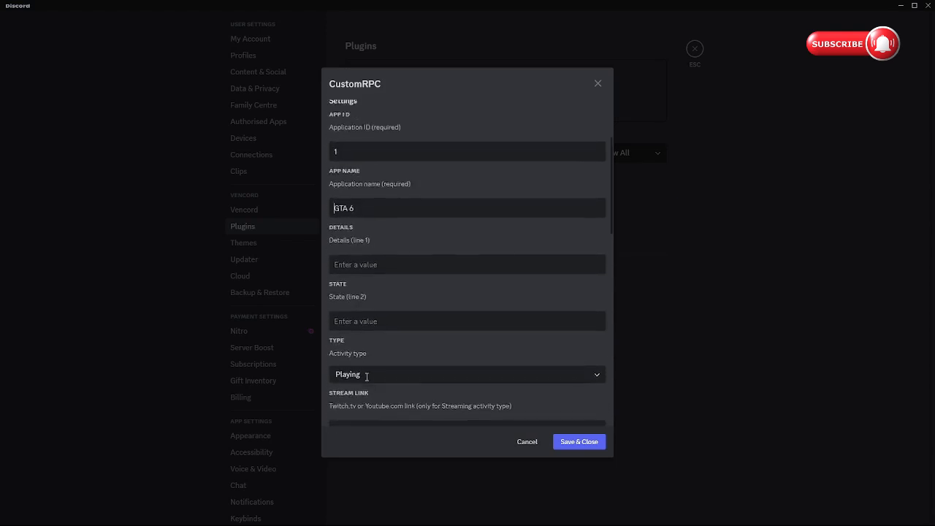
scroll(down, 3)
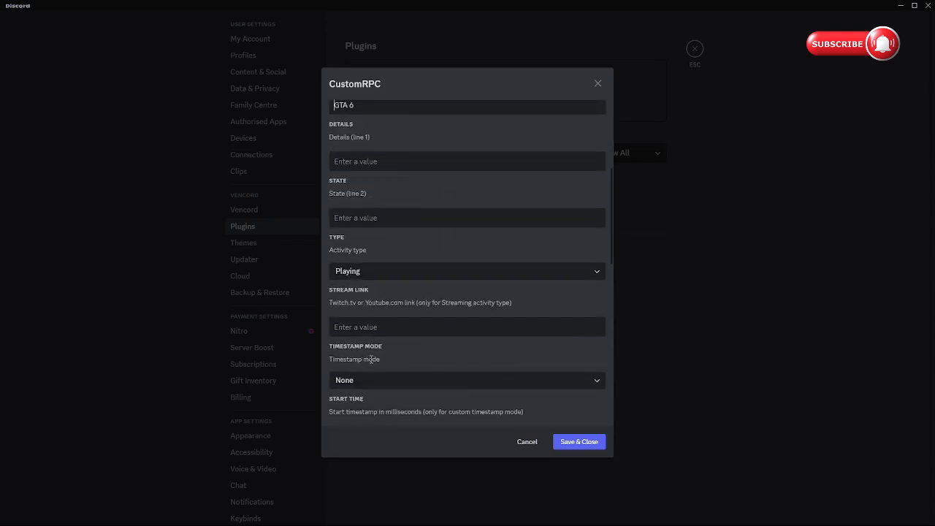
click(371, 514)
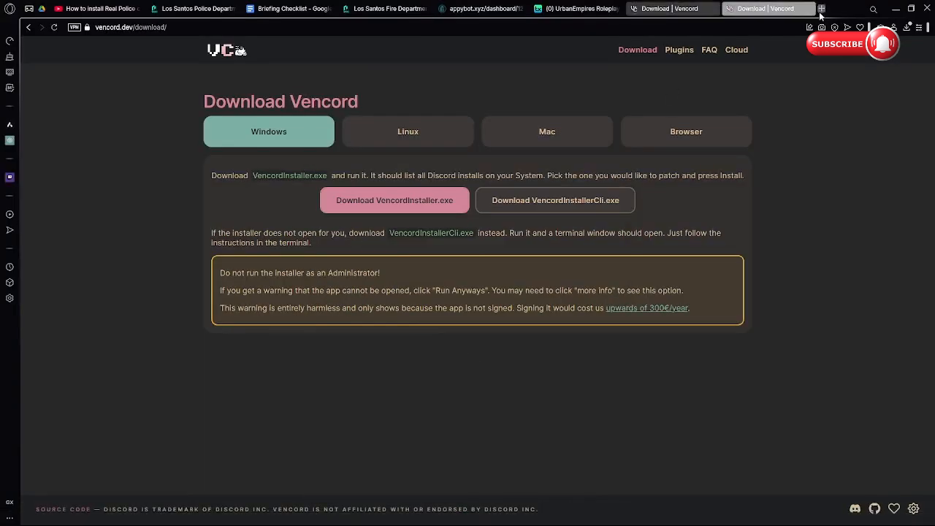
- Search 'gta 6 logo' in a new tab and copy the first image's address
click(842, 8)
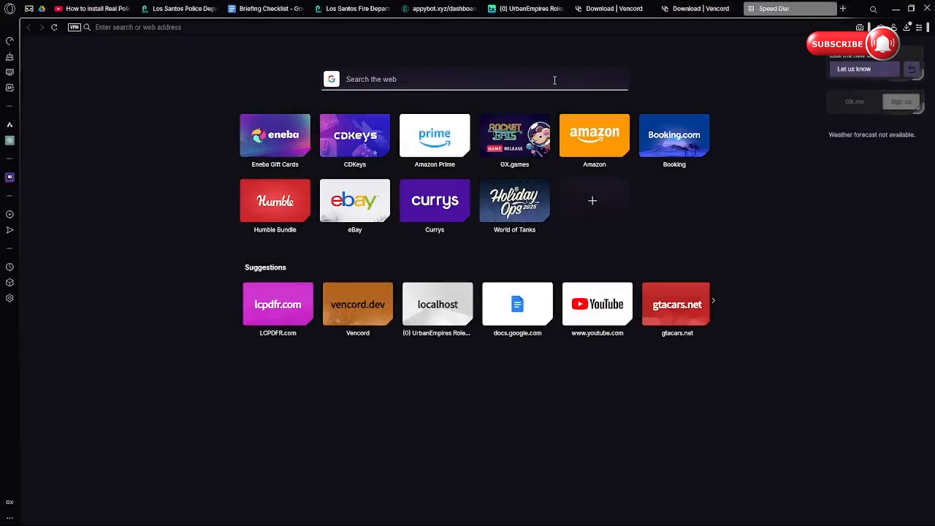
text(gta 6 logo)
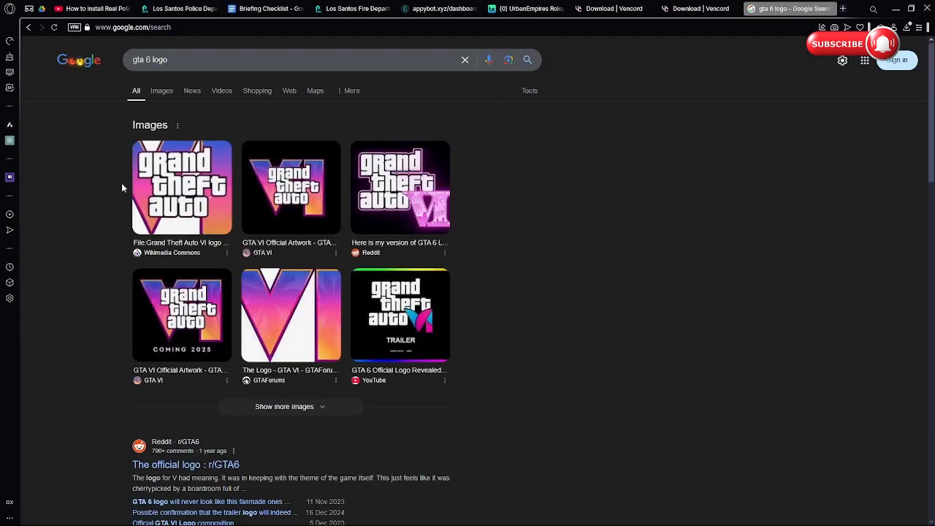
right_click(181, 187)
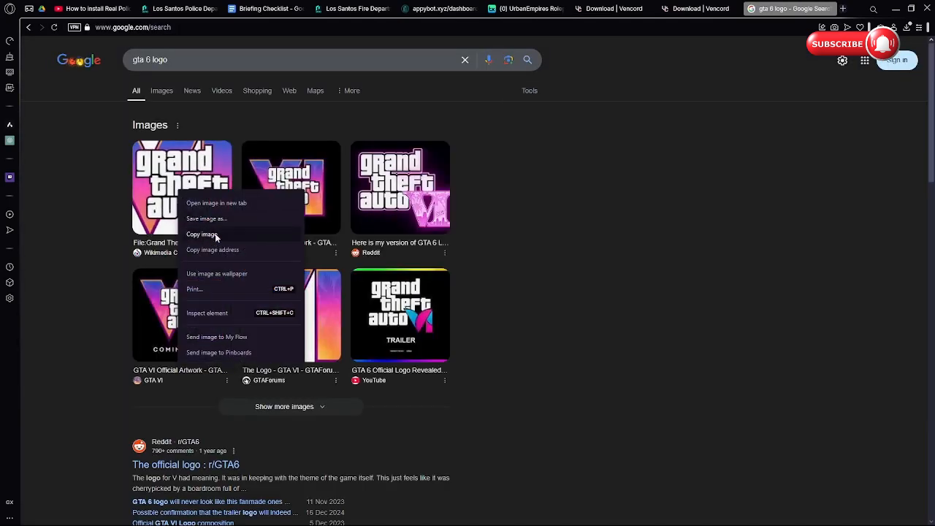
click(371, 514)
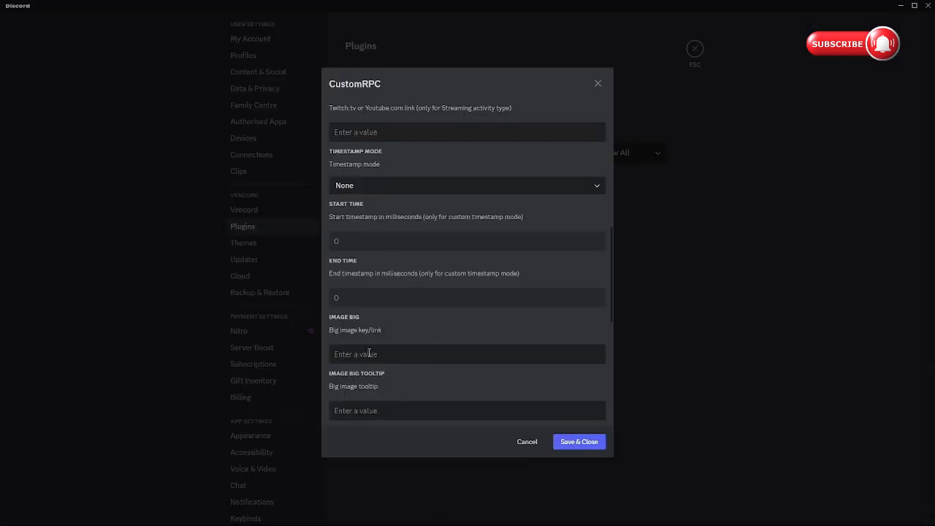
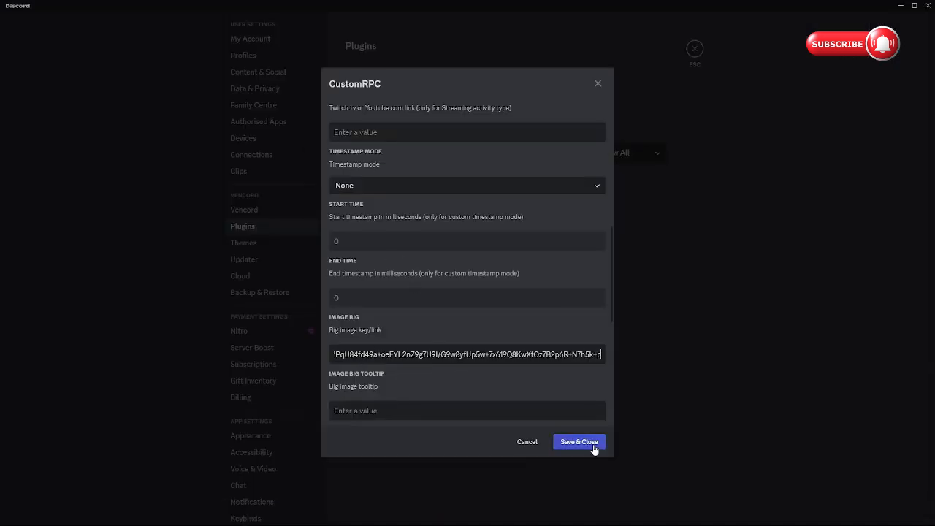
- Paste the GTA 6 logo link into Image Big and save CustomRPC settings
click(578, 441)
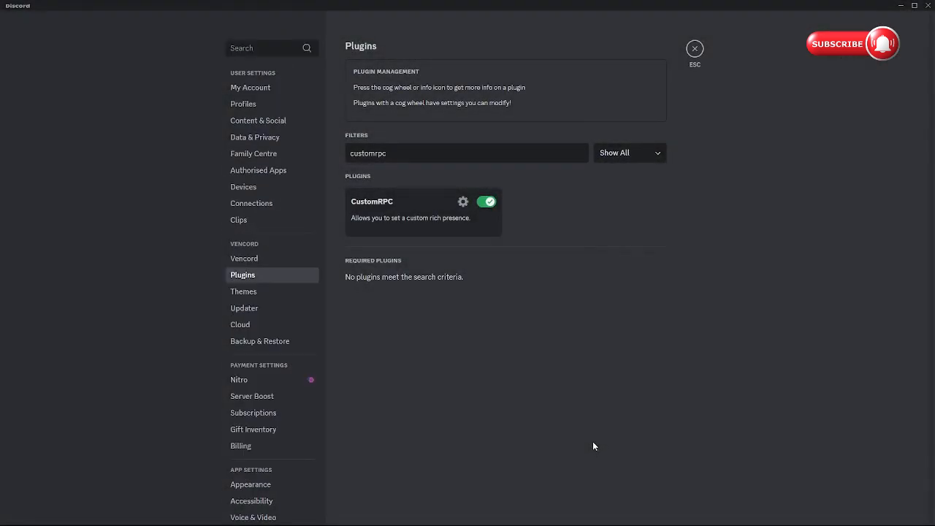